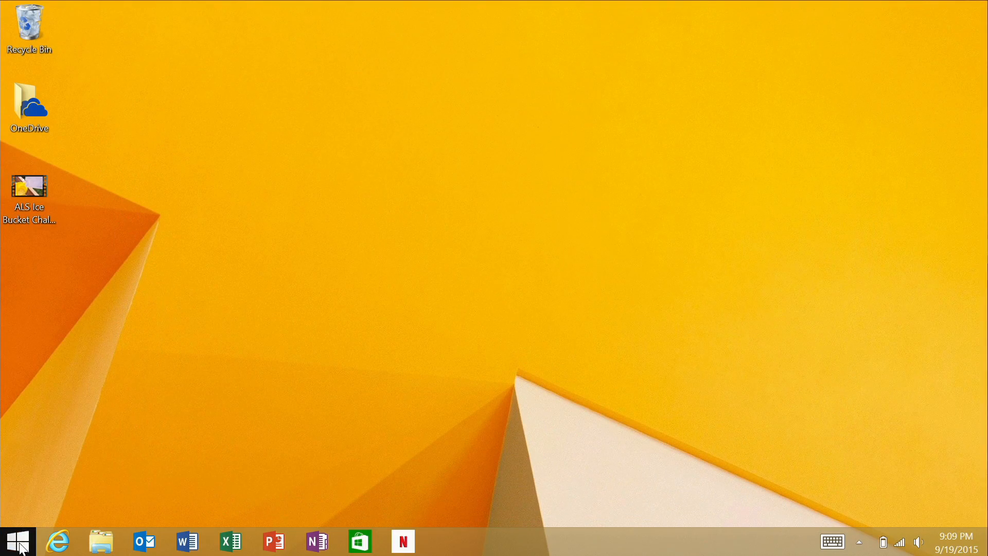
Open the Start menu from the taskbar Start button, then on the tablet
left_click(20, 539)
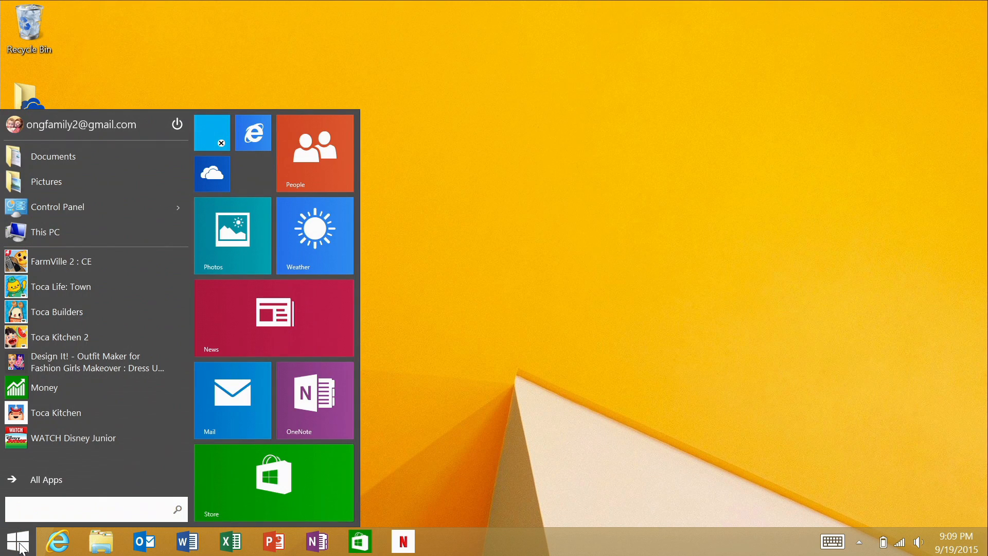
mouse_move(232, 258)
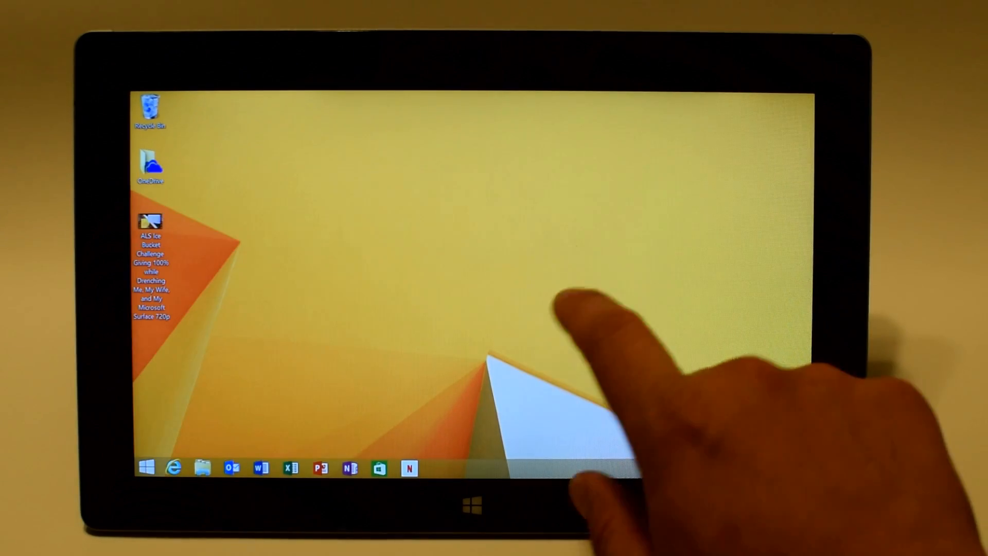
left_click(149, 466)
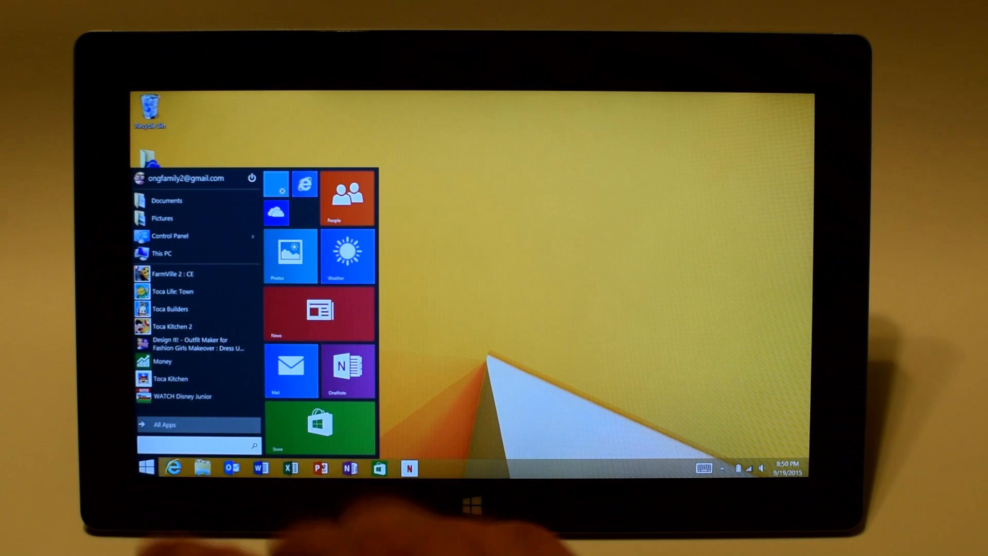
Open Taskbar and Start Menu Properties from the taskbar and drag it to the centre
right_click(476, 540)
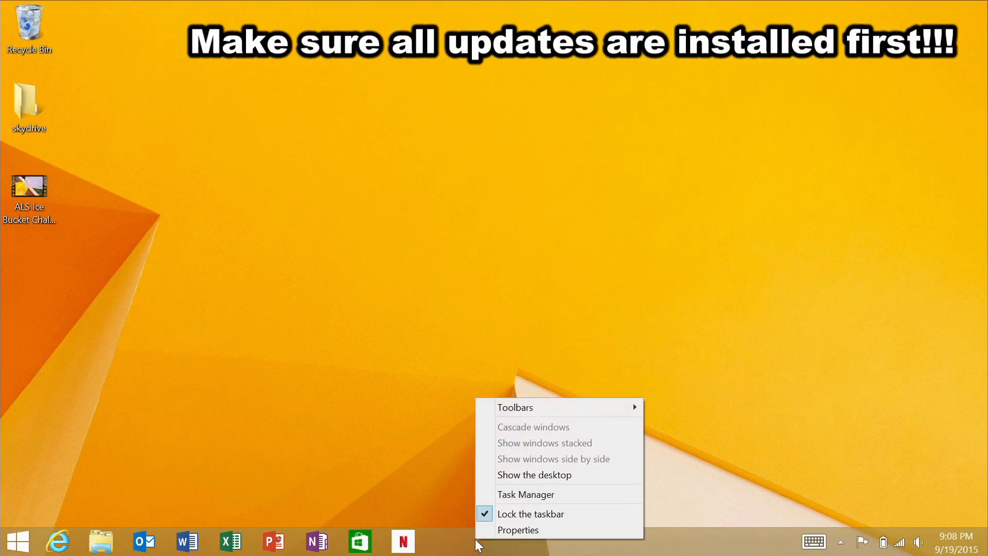
mouse_move(538, 495)
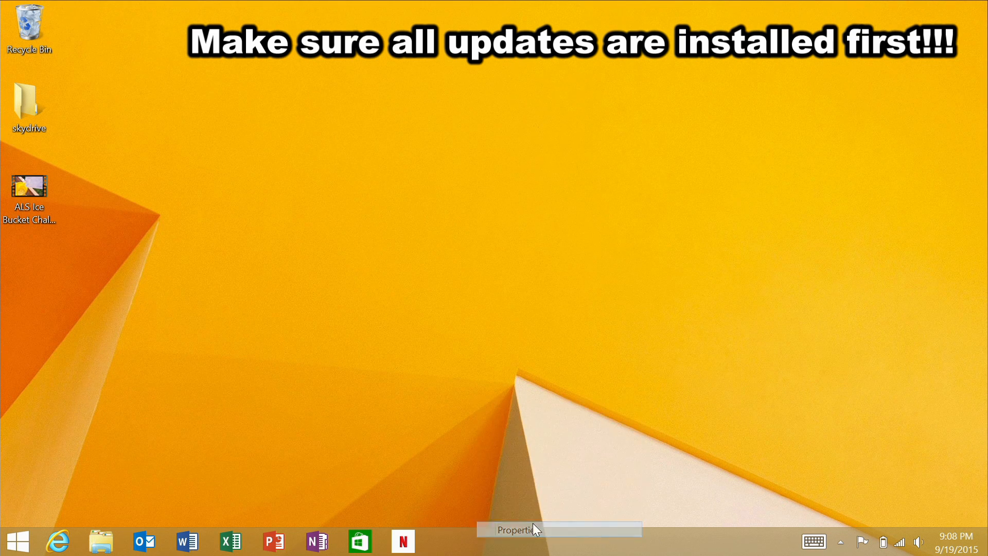
left_click(520, 530)
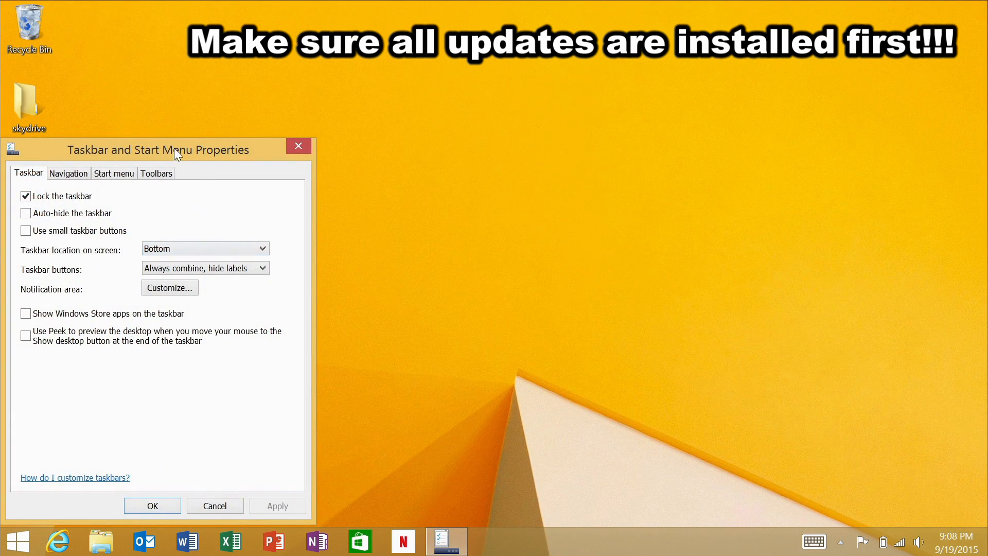
left_click_drag(157, 149, 393, 127)
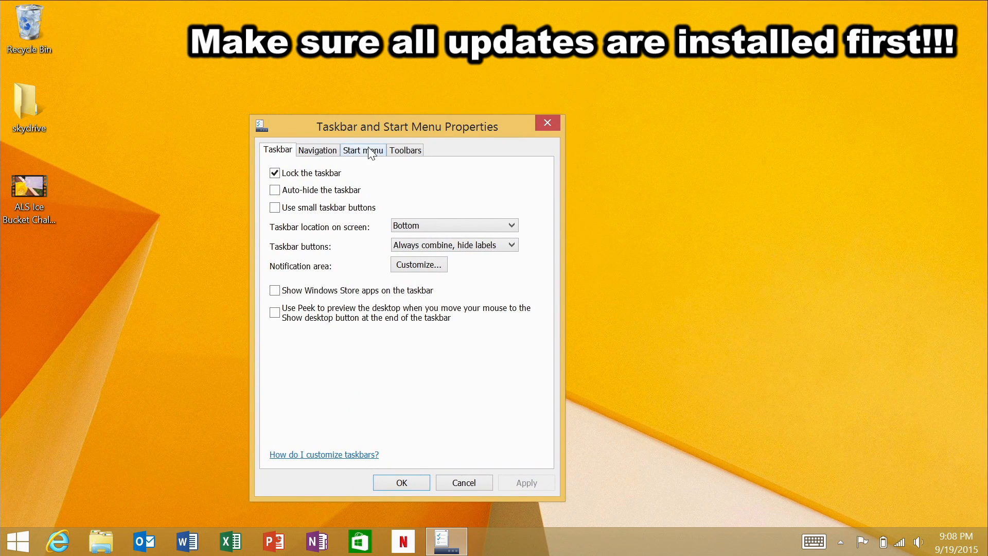
Tick 'Use the Start menu instead of the Start screen' and sign out to apply
left_click(363, 150)
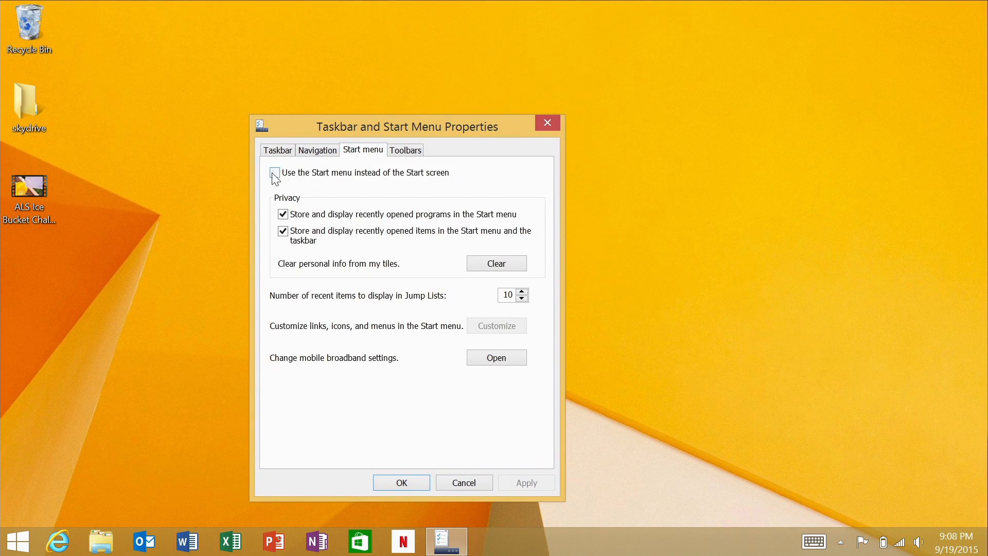
left_click(274, 172)
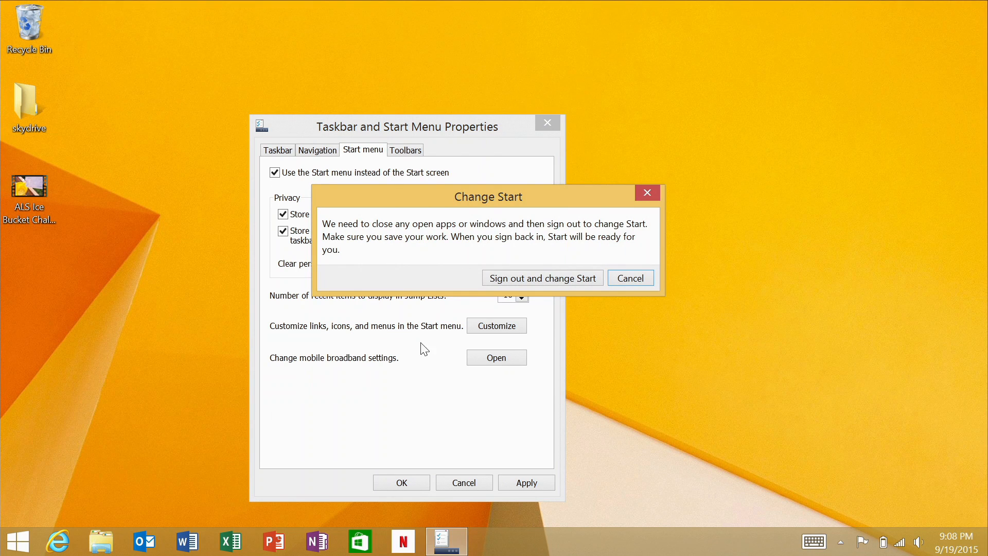
mouse_move(515, 320)
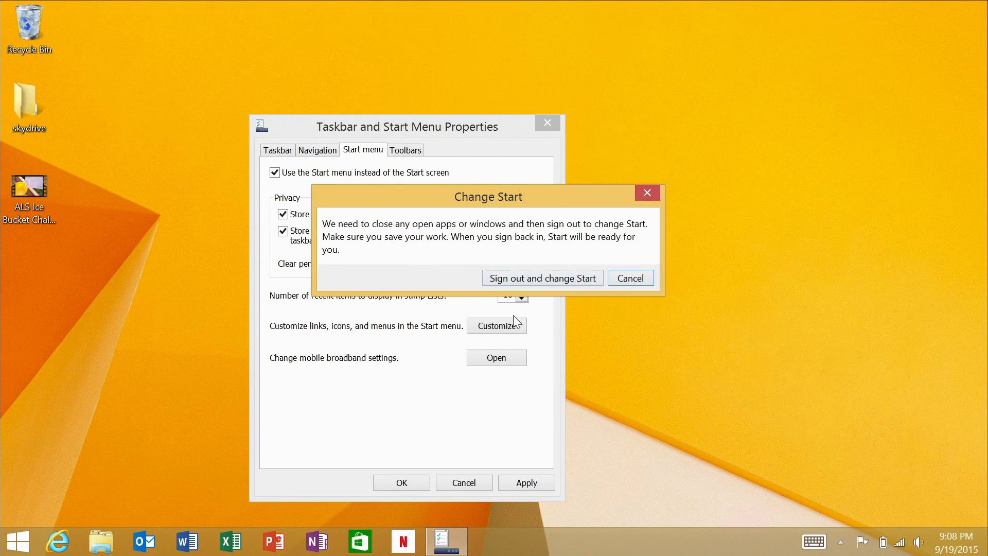
left_click(542, 278)
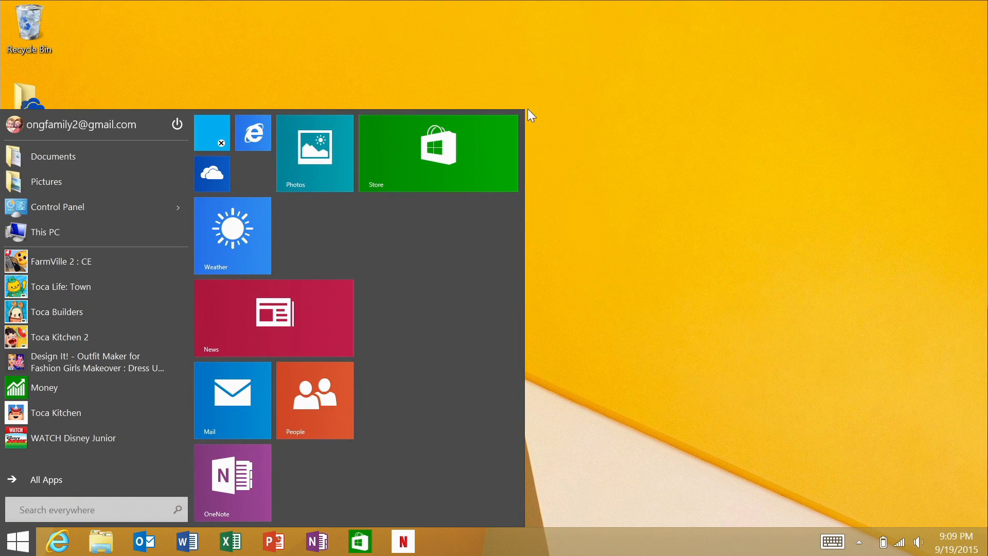
Resize the Store tile to Large and tap around the Start menu
right_click(438, 153)
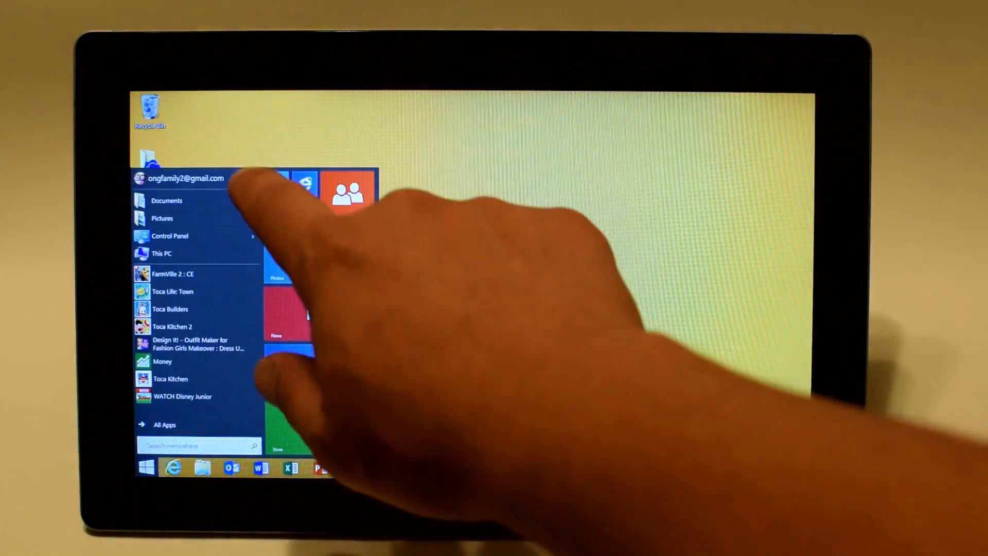
left_click(250, 178)
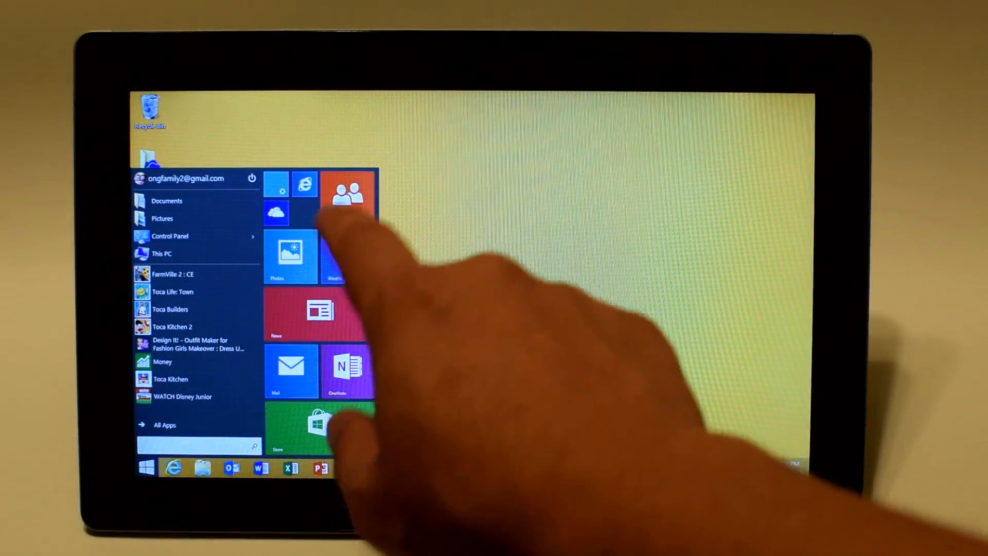
left_click(164, 424)
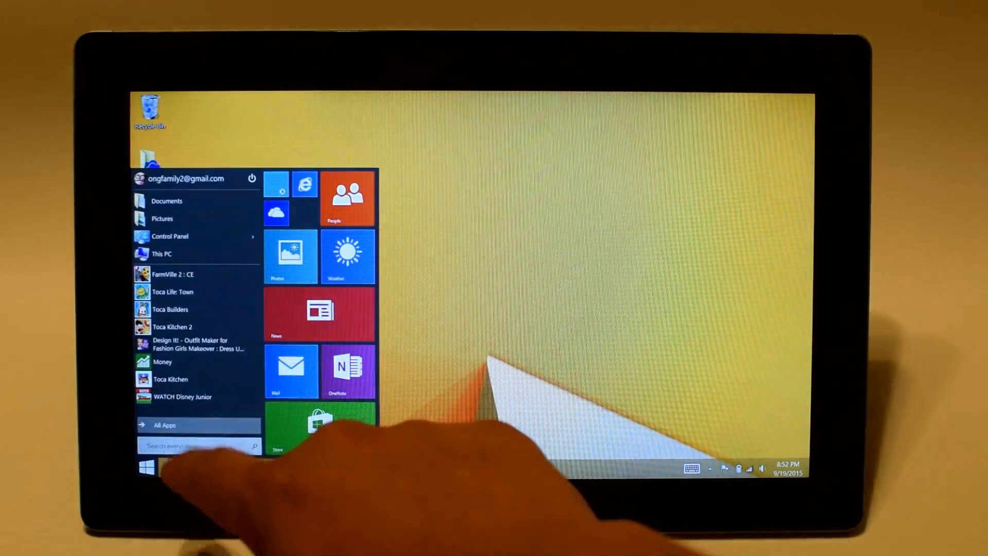
left_click(165, 425)
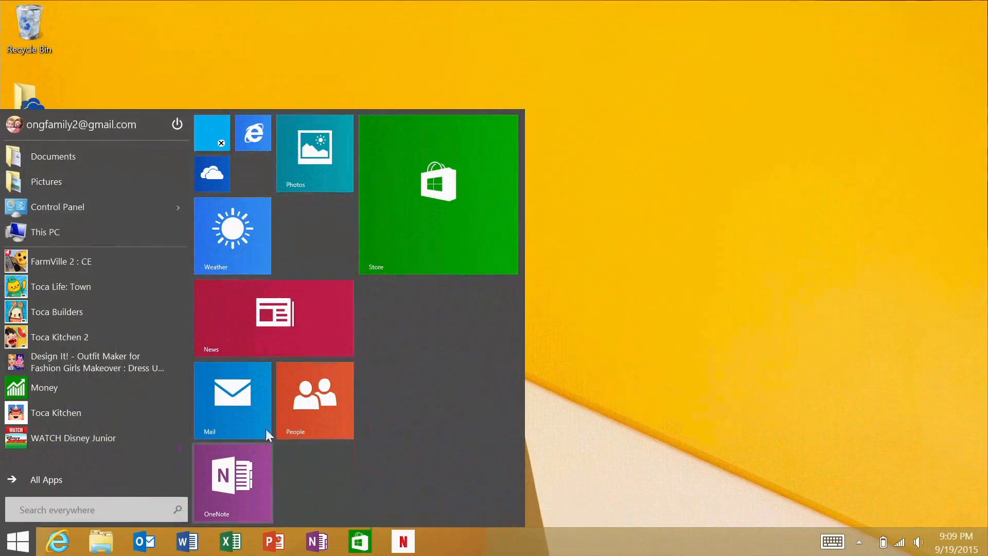
Open the Start menu and preview the power and account options
left_click(19, 535)
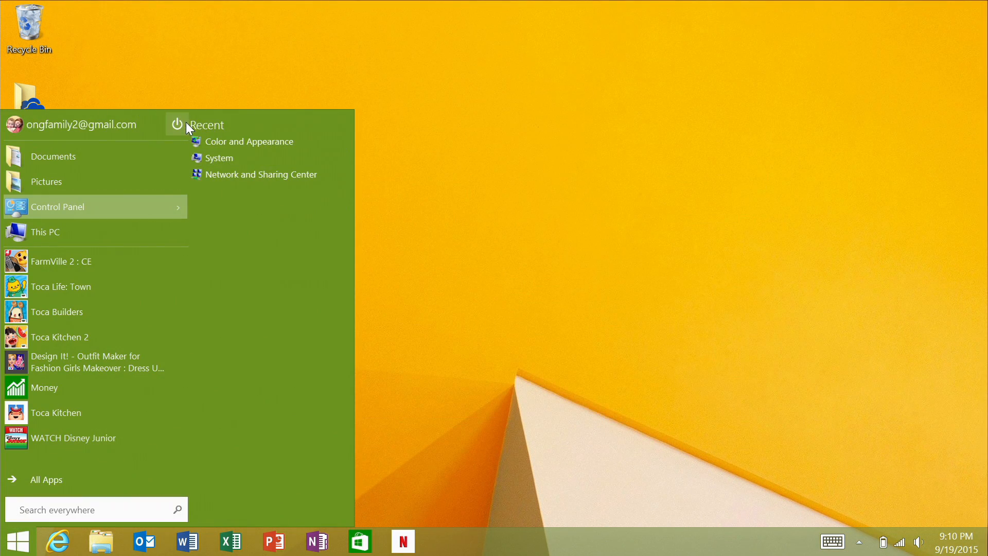
left_click(177, 124)
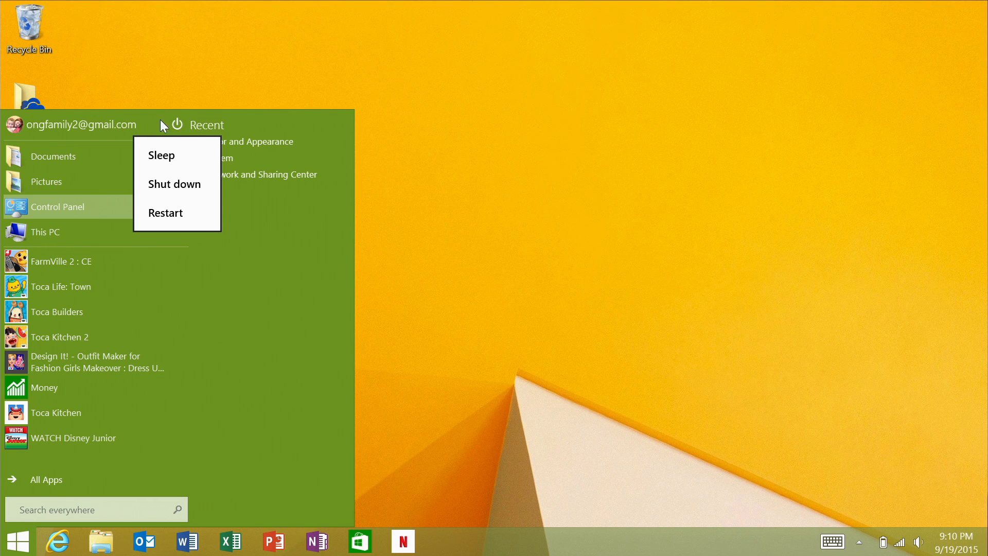
left_click(81, 124)
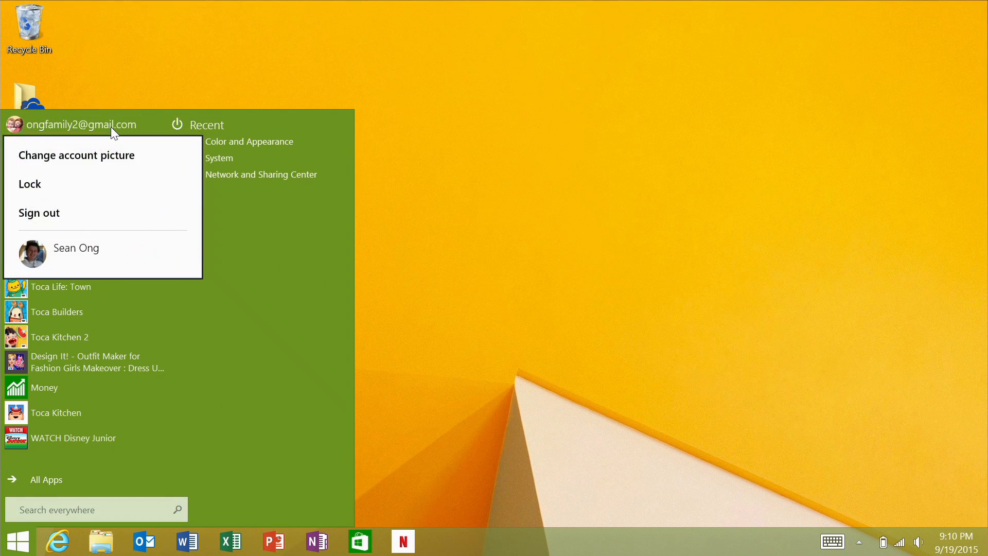
Dismiss the account options, then show All Apps and scroll partway down
left_click(81, 124)
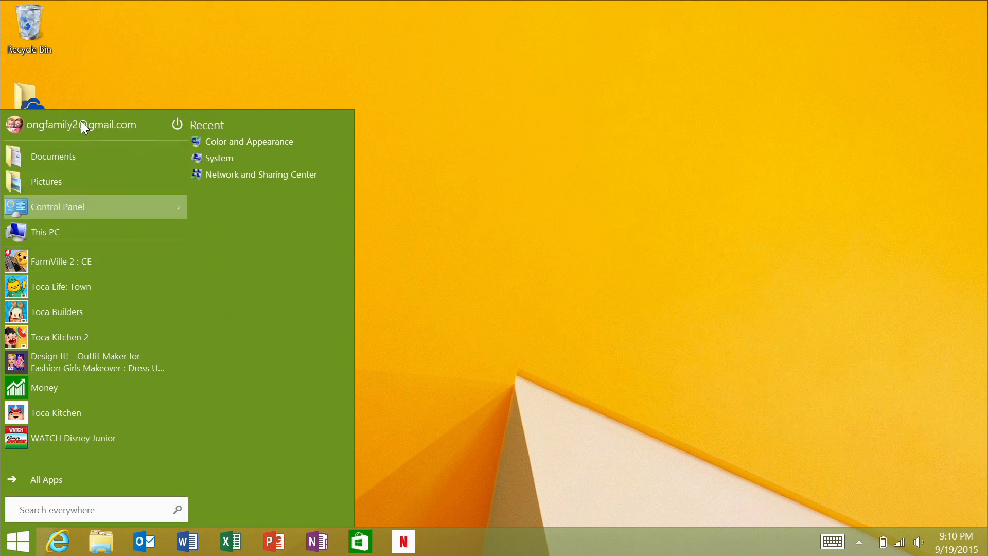
left_click(46, 478)
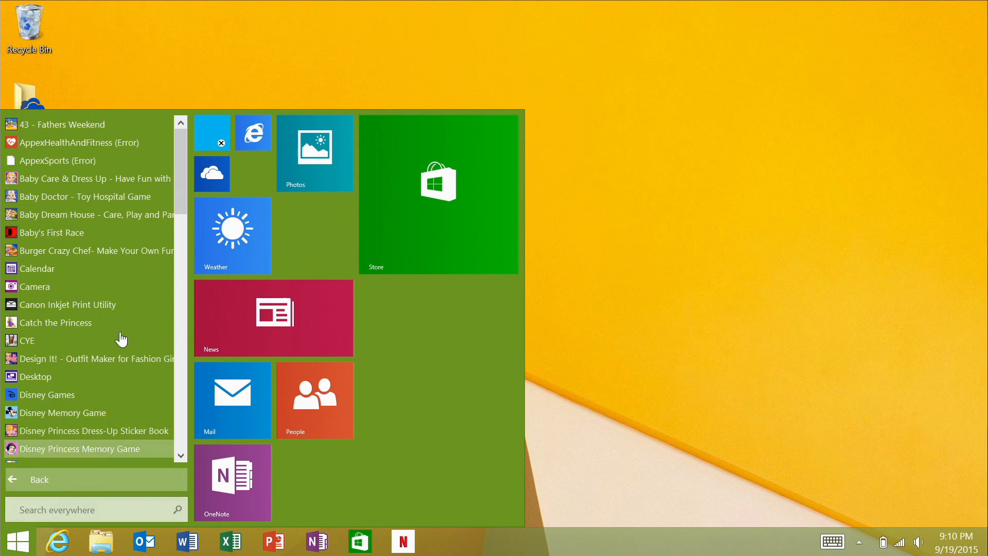
scroll("down", 3)
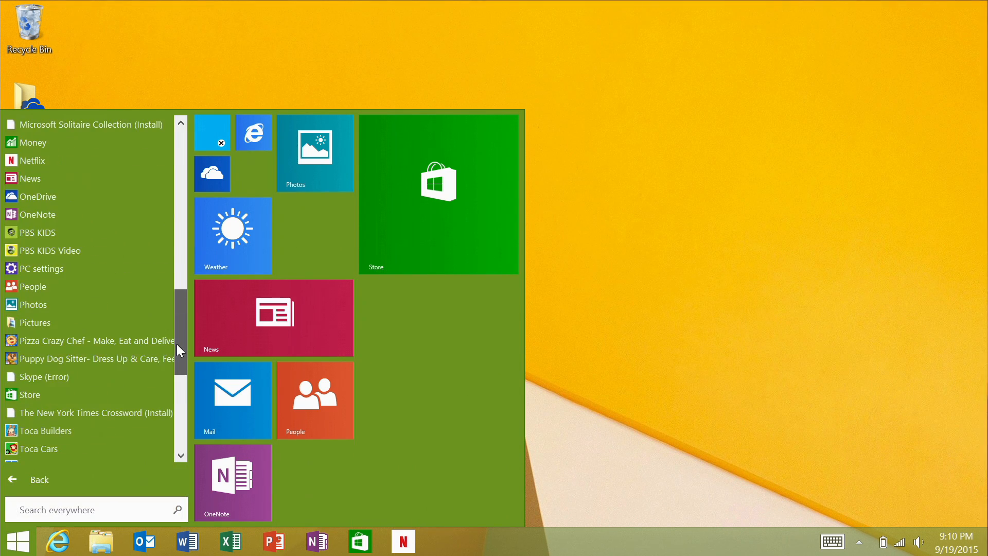